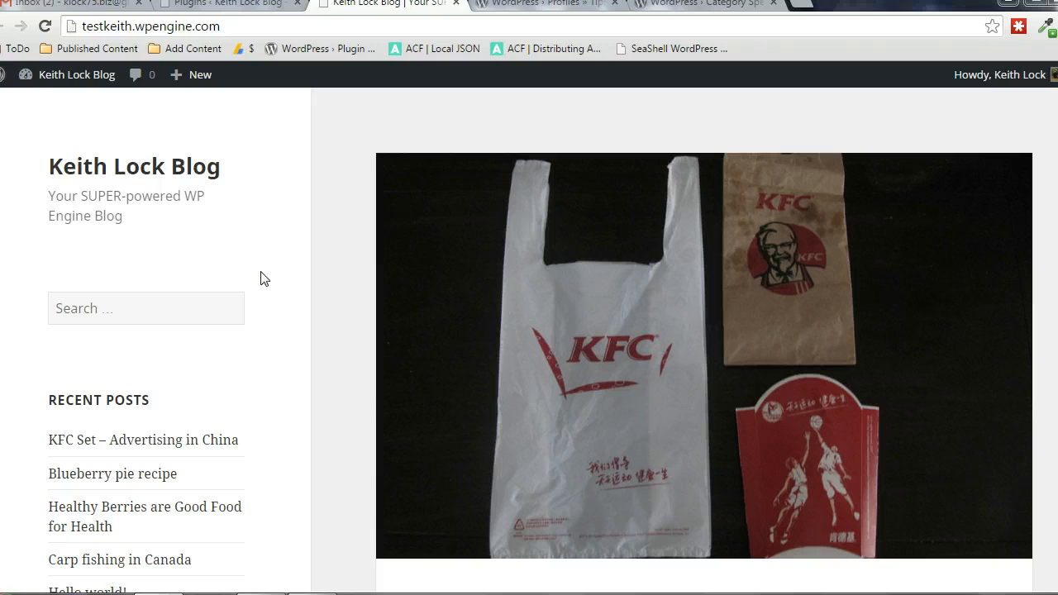
mouse_move(992, 201)
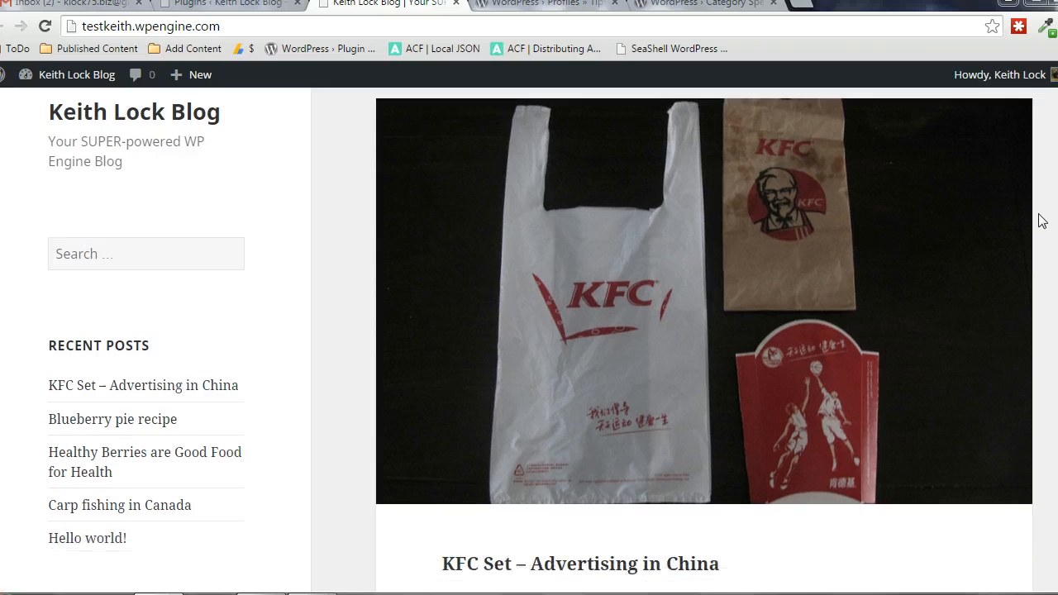
From the Tips and Tricks HQ profile, download version 1.13 of Category Specific RSS feed Subscription.
scroll(down, 3)
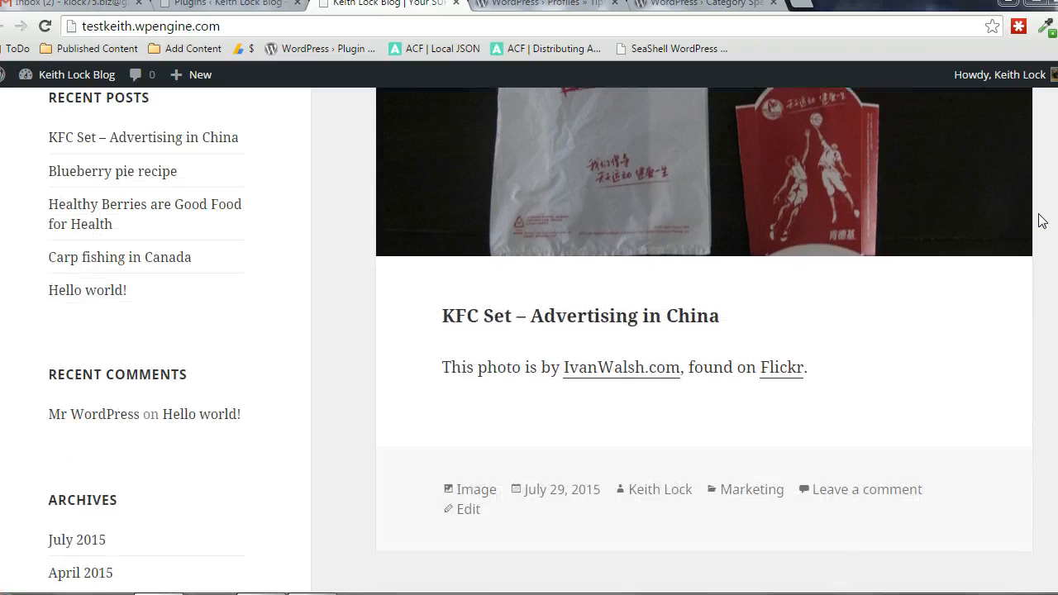
scroll(down, 3)
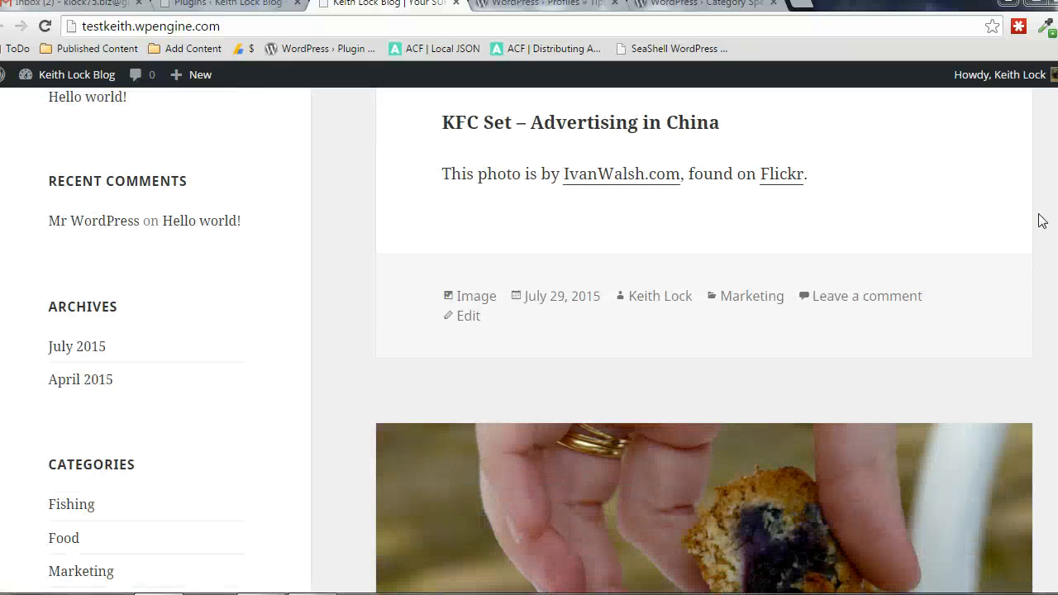
scroll(down, 3)
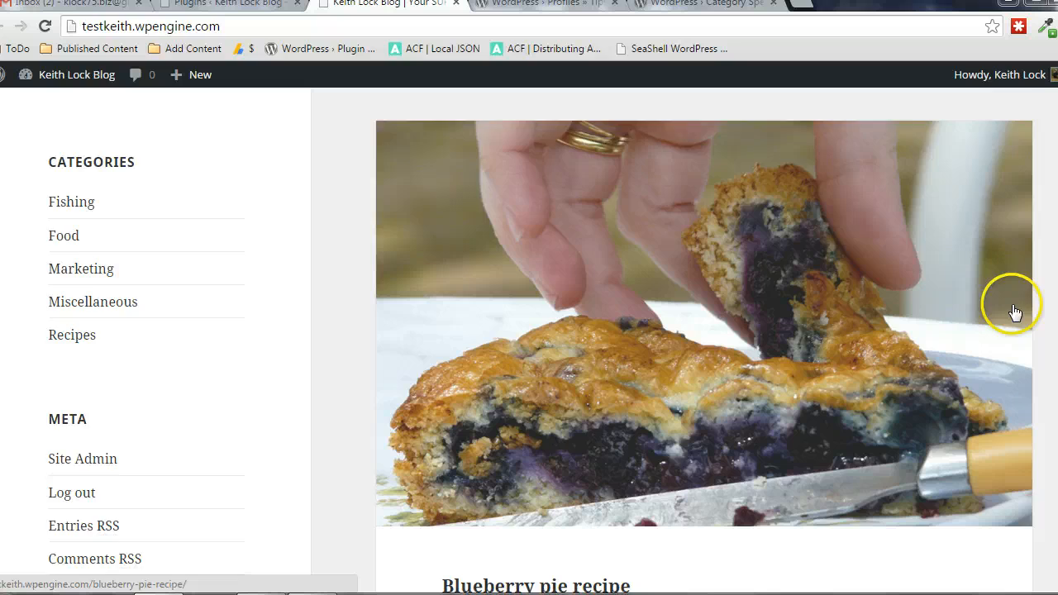
scroll(down, 3)
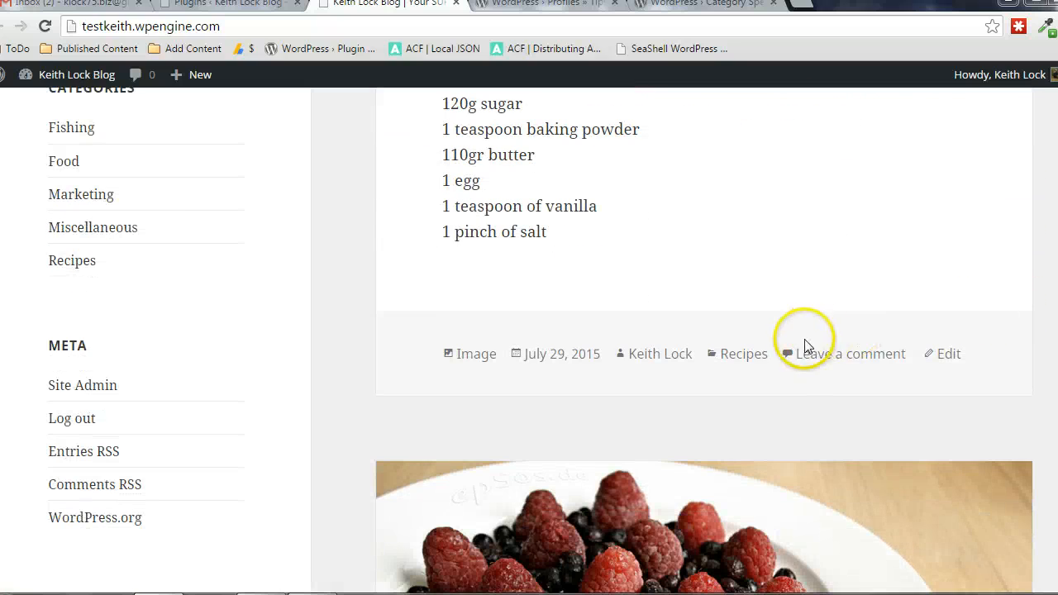
scroll(down, 3)
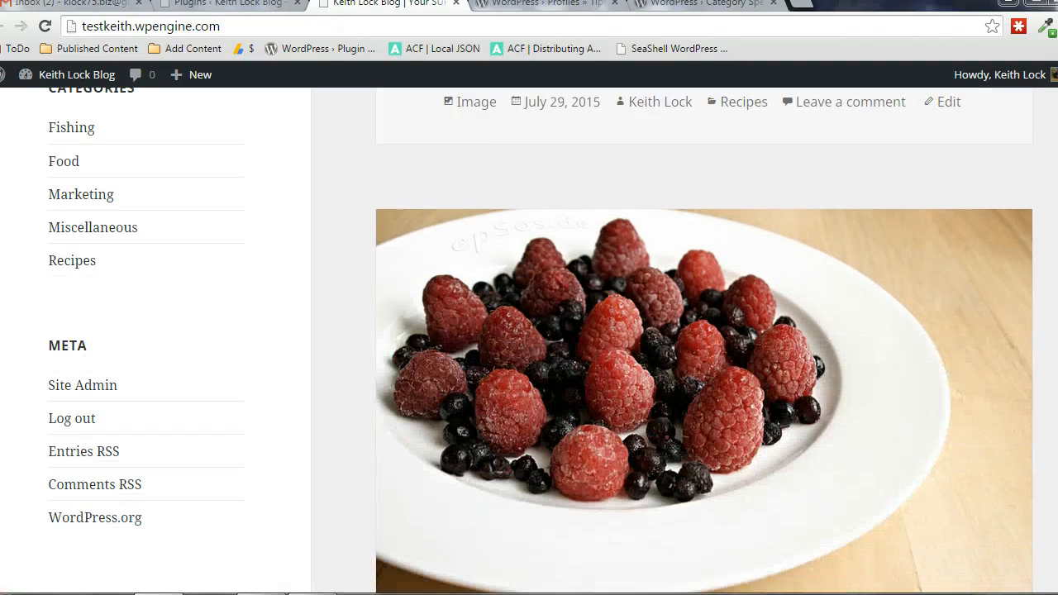
scroll(up, 3)
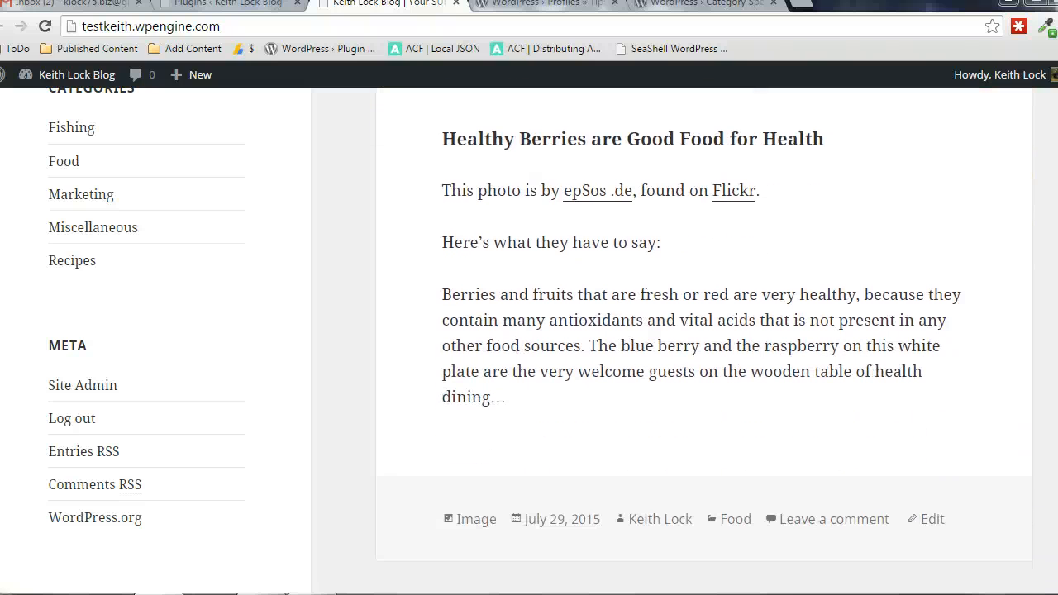
scroll(down, 3)
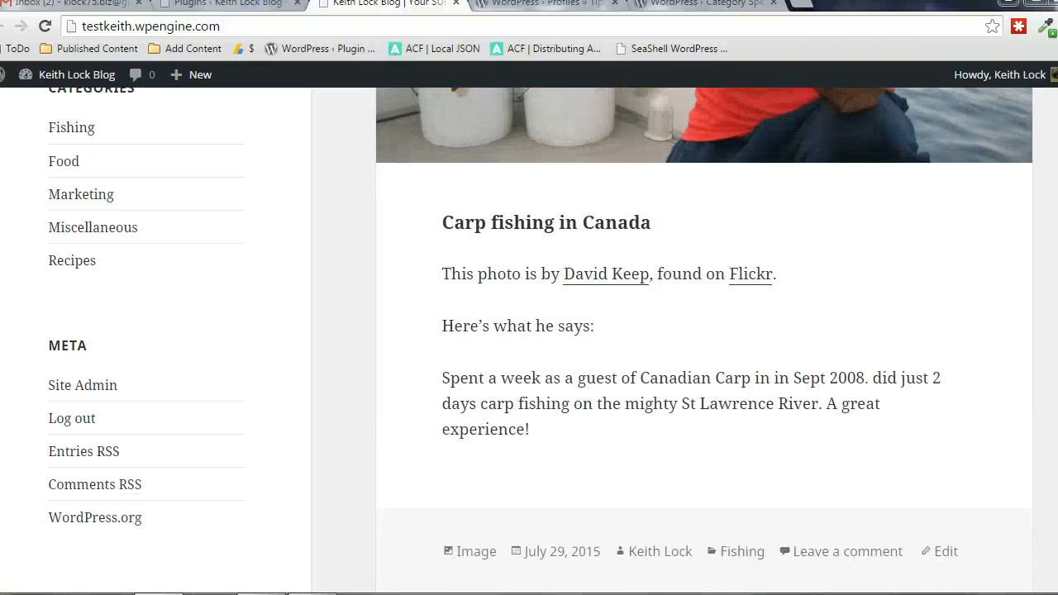
scroll(up, 3)
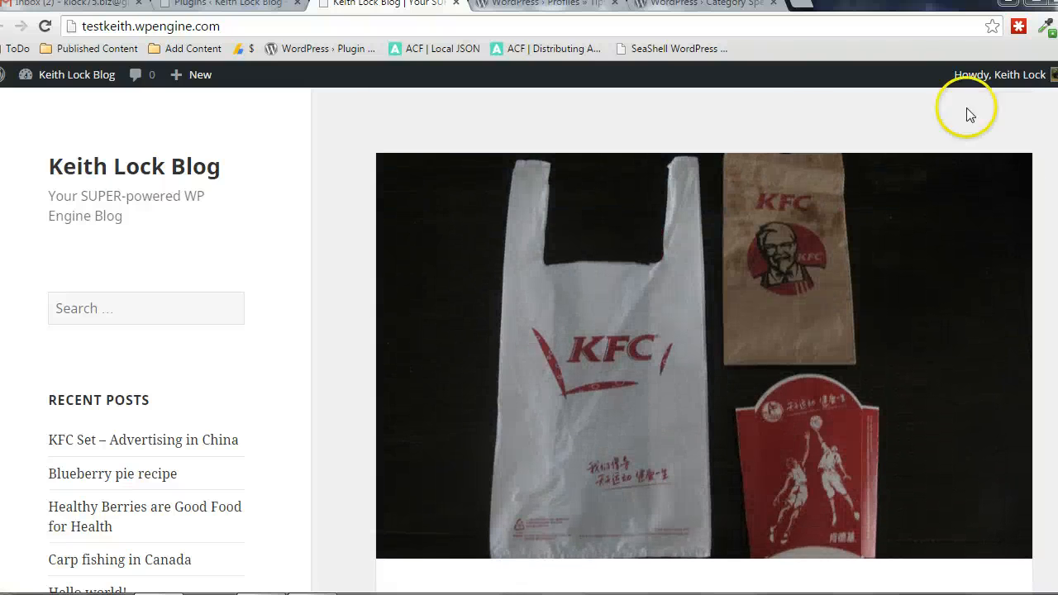
mouse_move(814, 139)
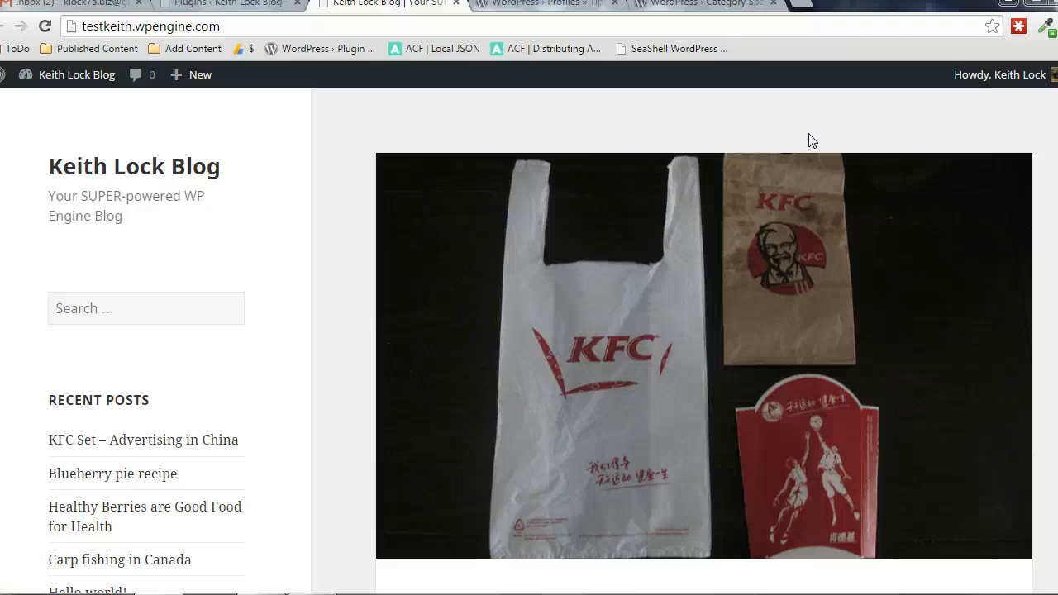
click(538, 3)
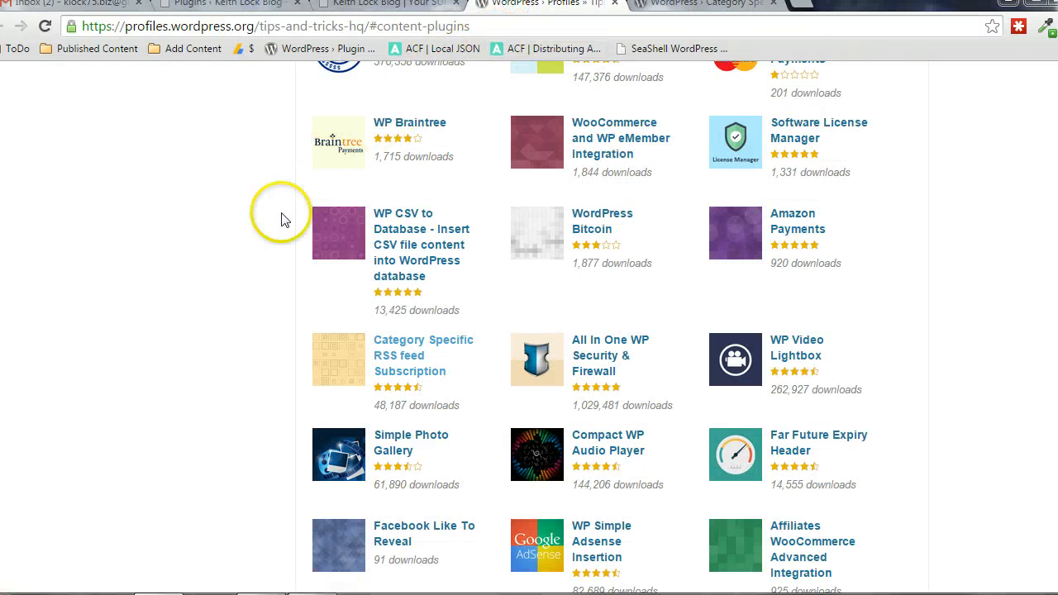
mouse_move(414, 356)
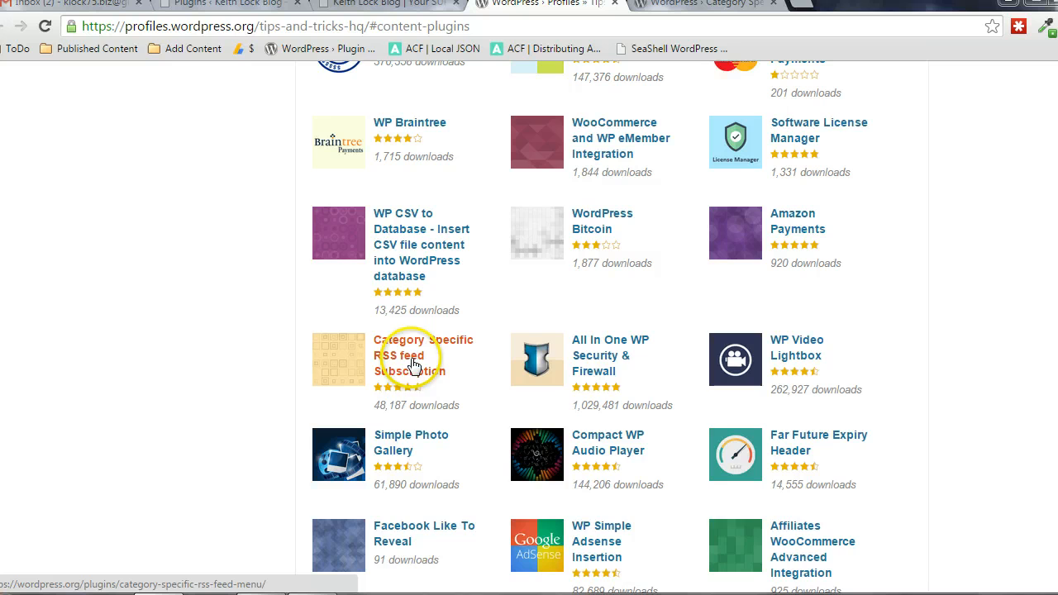
mouse_move(658, 4)
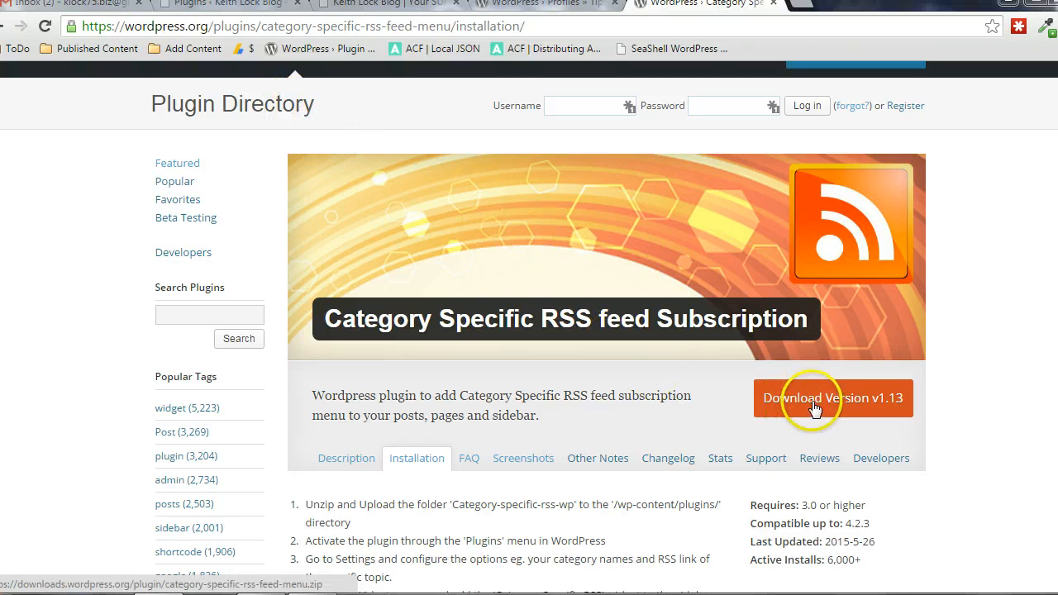
click(223, 4)
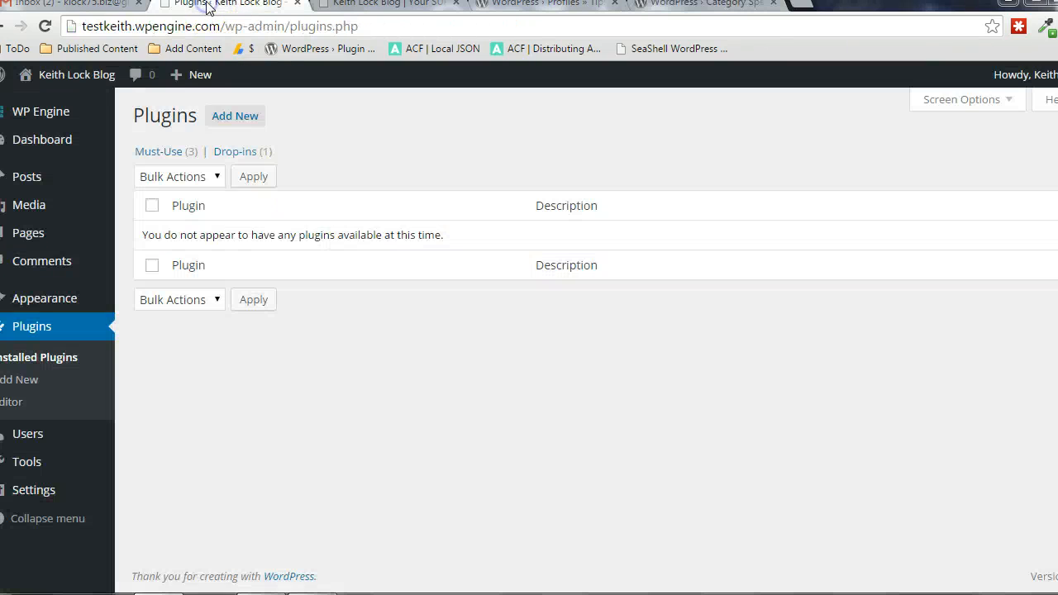
Upload the downloaded category-specific RSS plugin zip from the computer for installation.
click(235, 116)
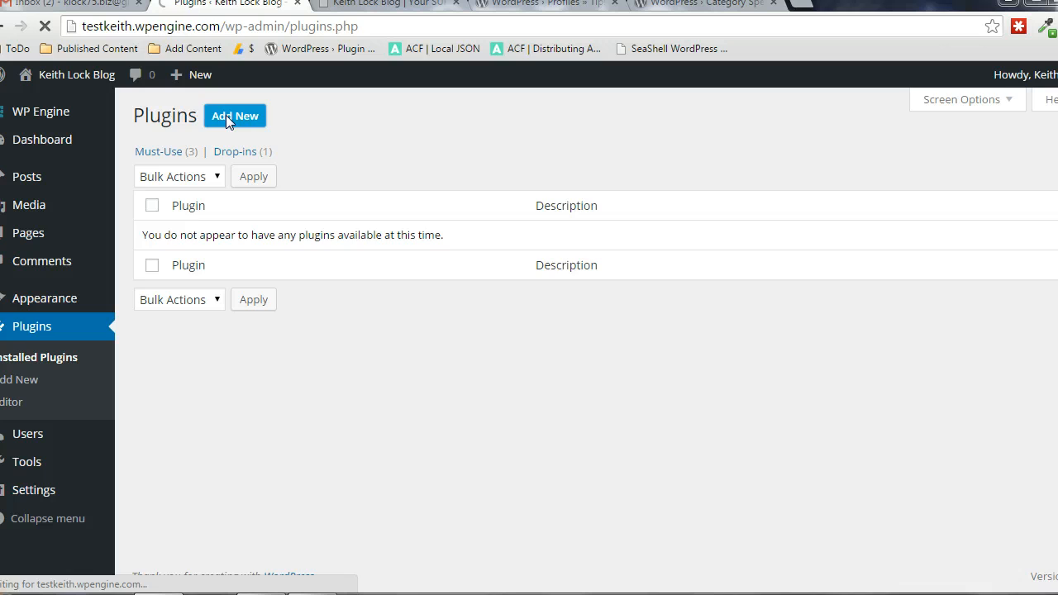
click(235, 115)
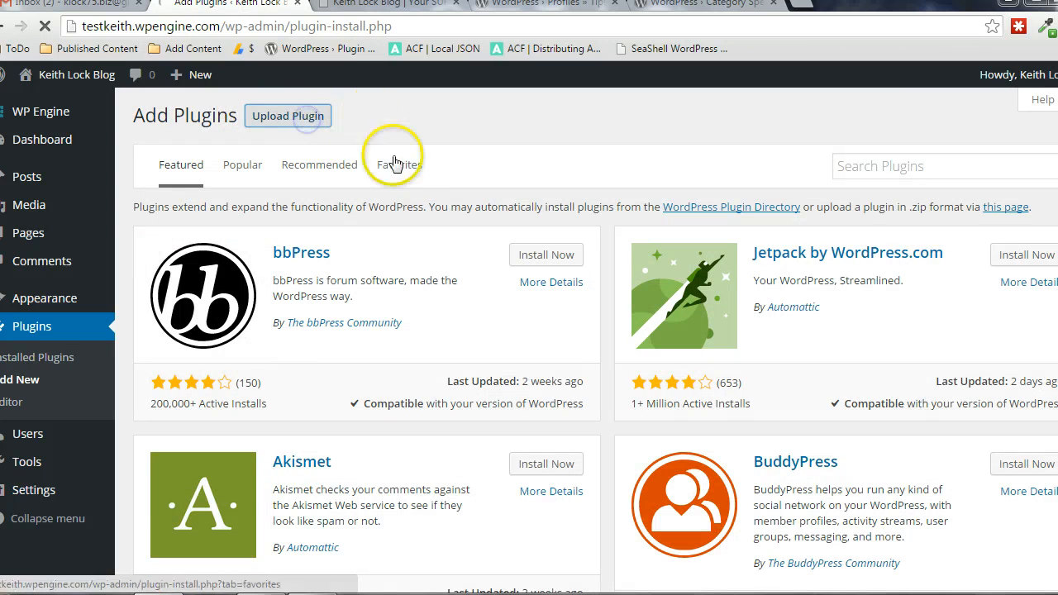
click(288, 116)
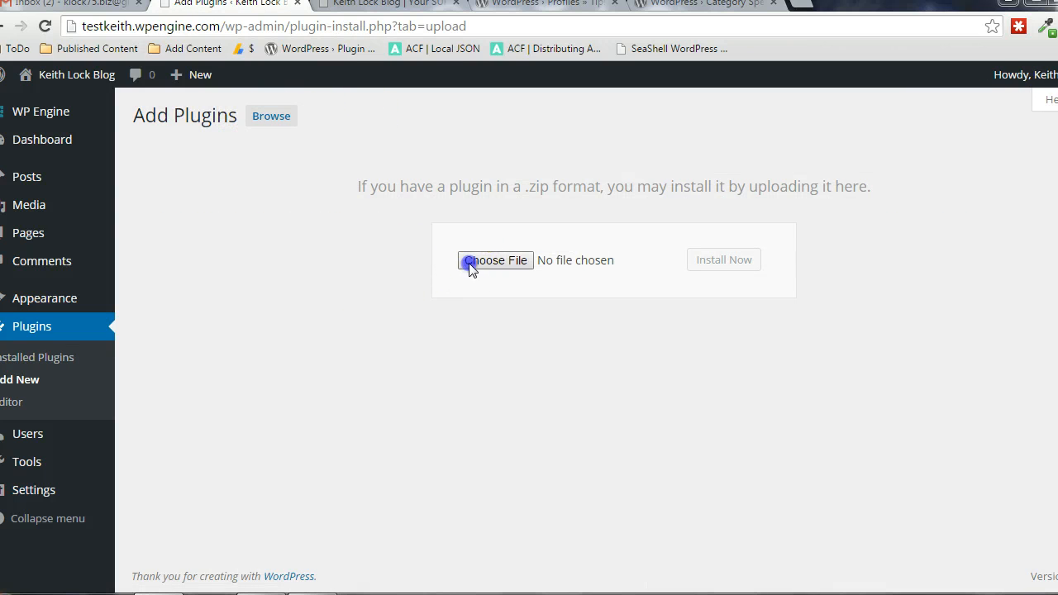
click(496, 259)
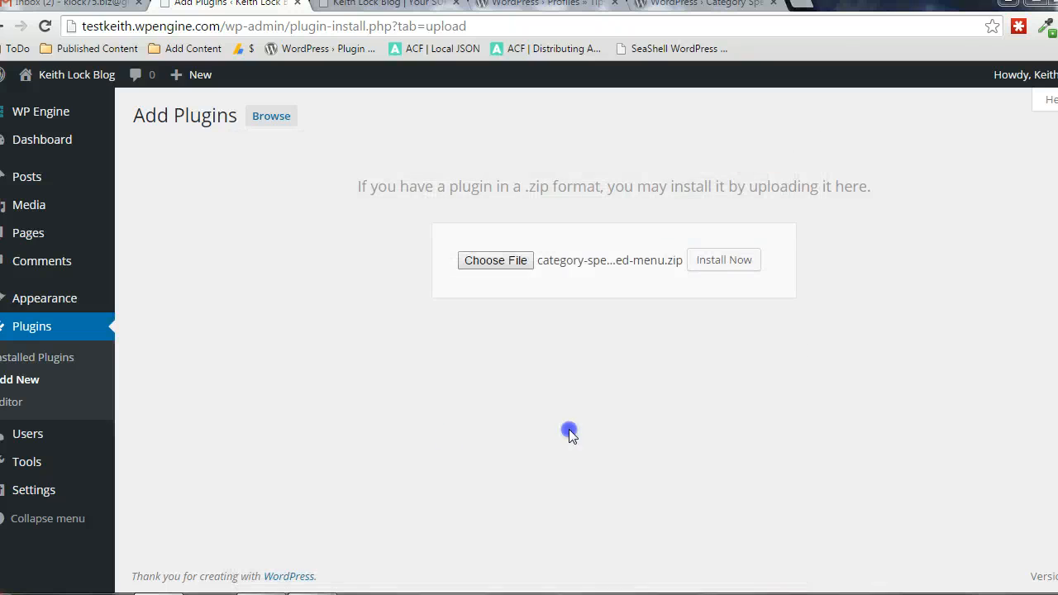
click(703, 4)
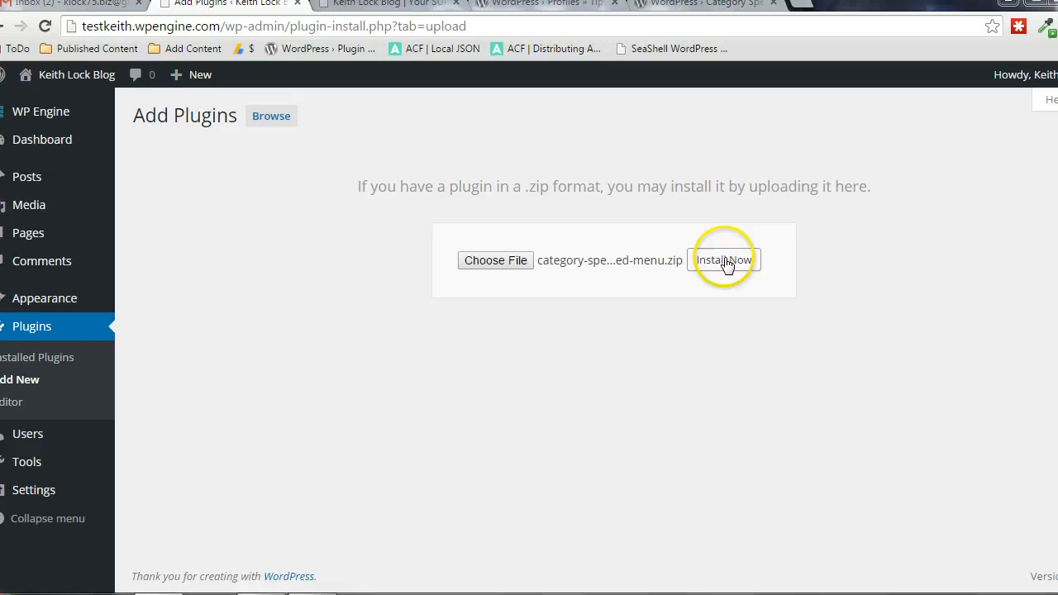
click(724, 260)
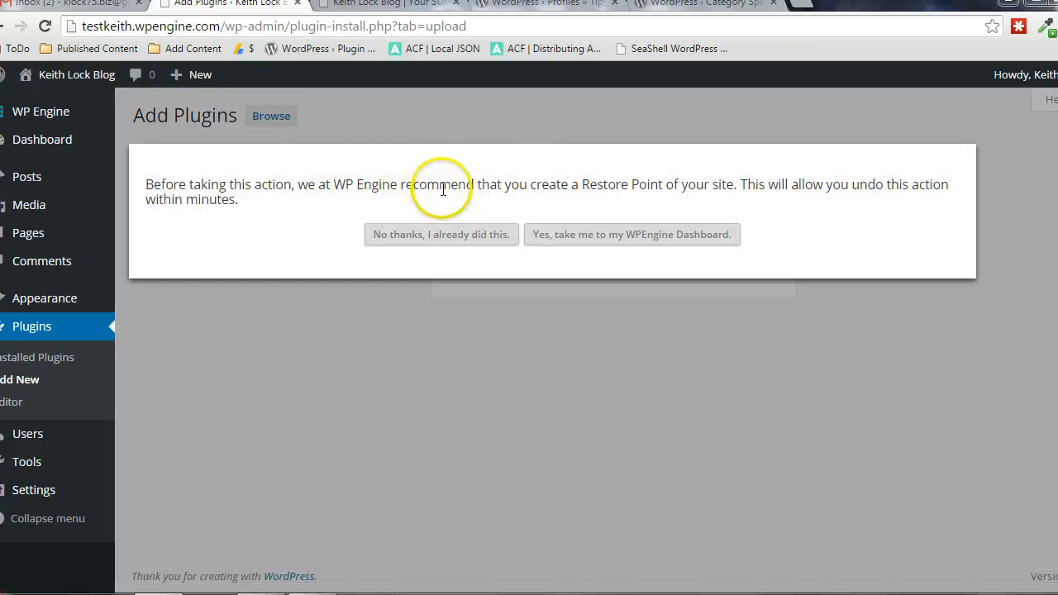
mouse_move(224, 185)
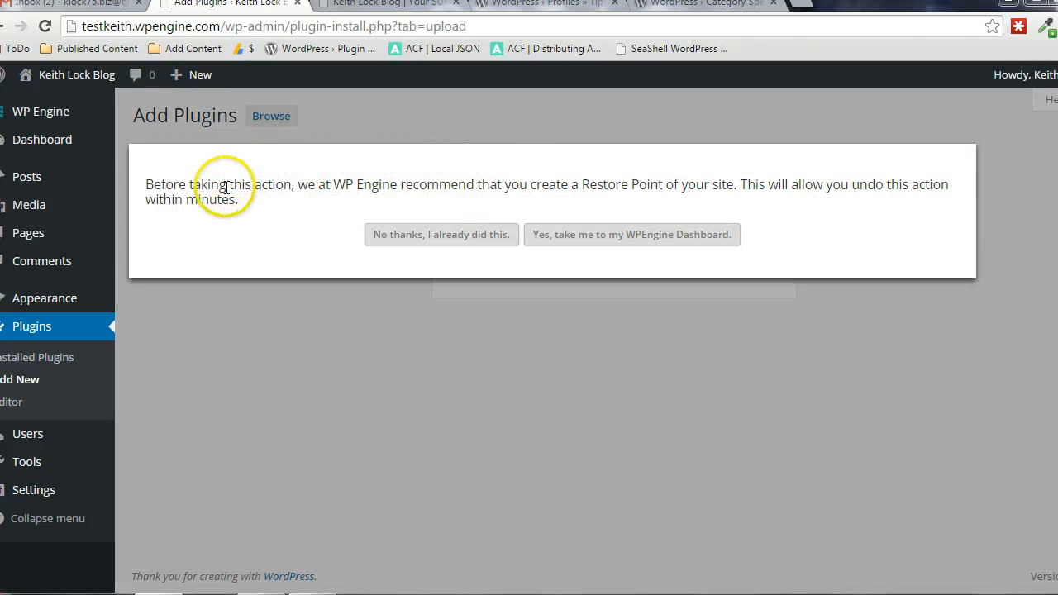
Dismiss the restore point recommendation, install the uploaded plugin and activate it.
click(440, 234)
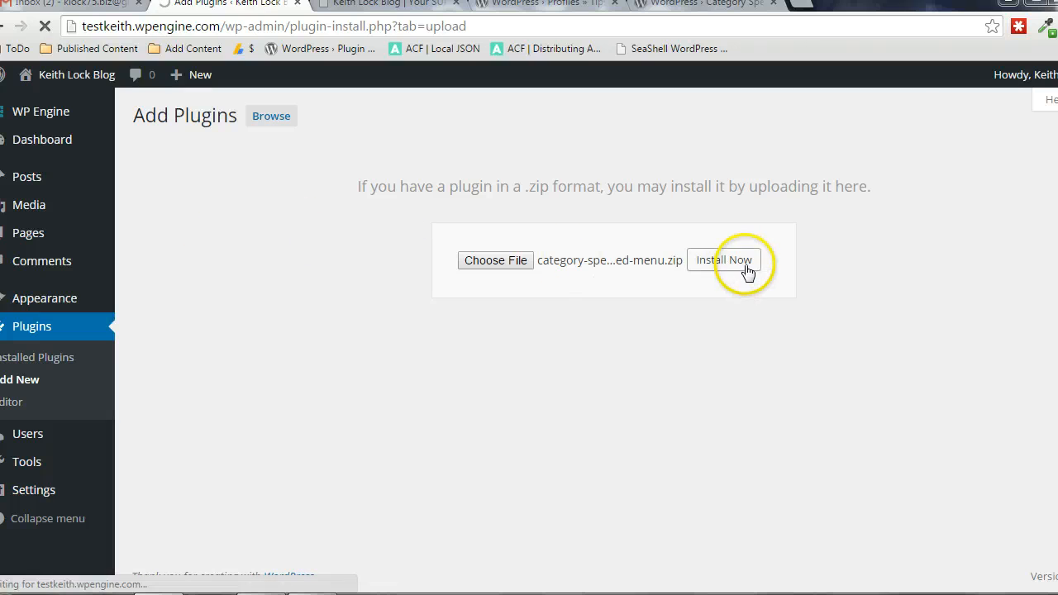
click(724, 259)
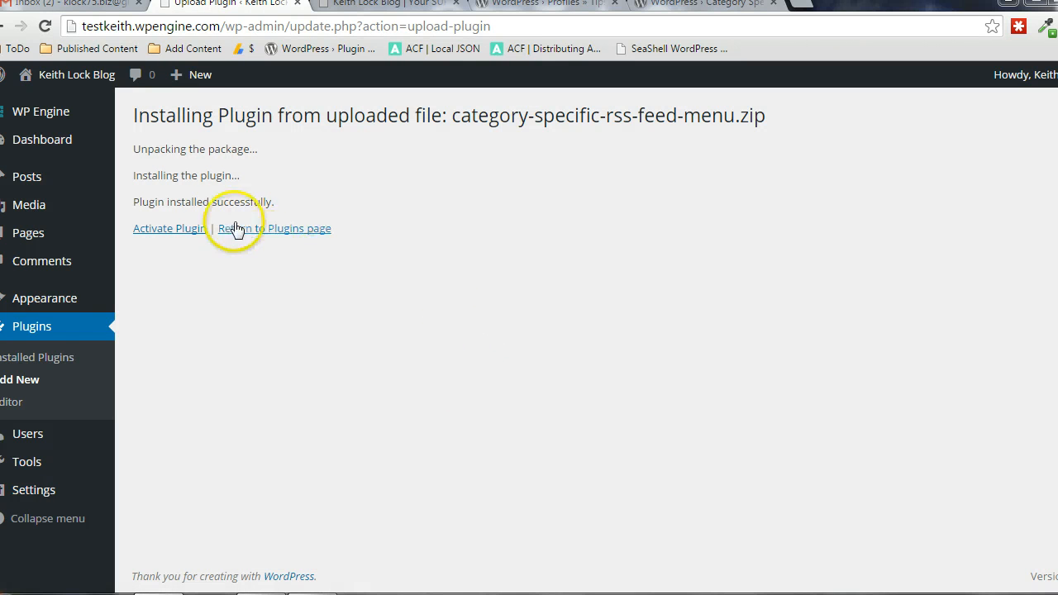
mouse_move(168, 228)
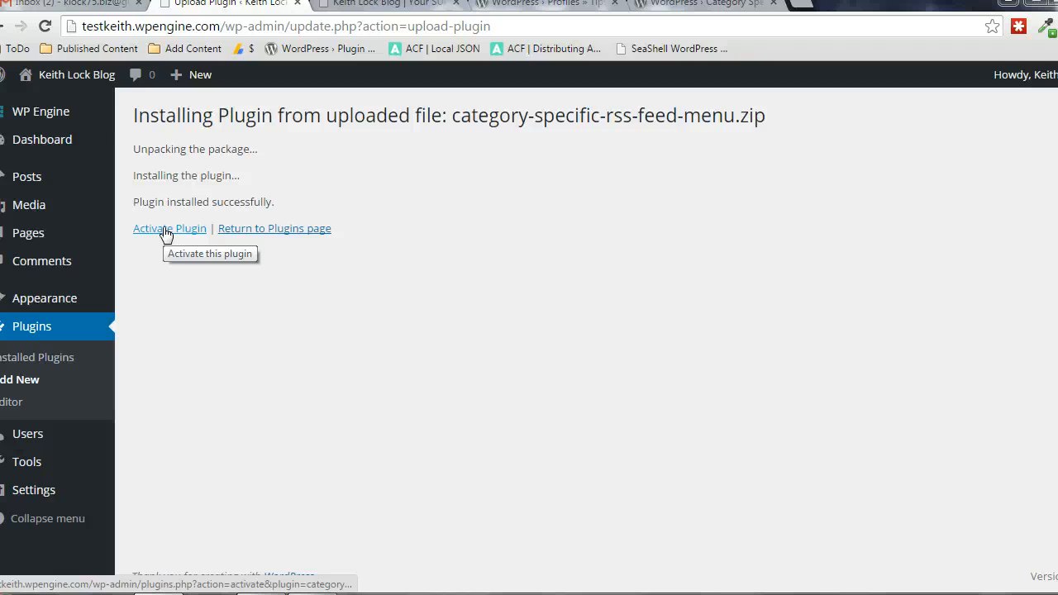
click(169, 228)
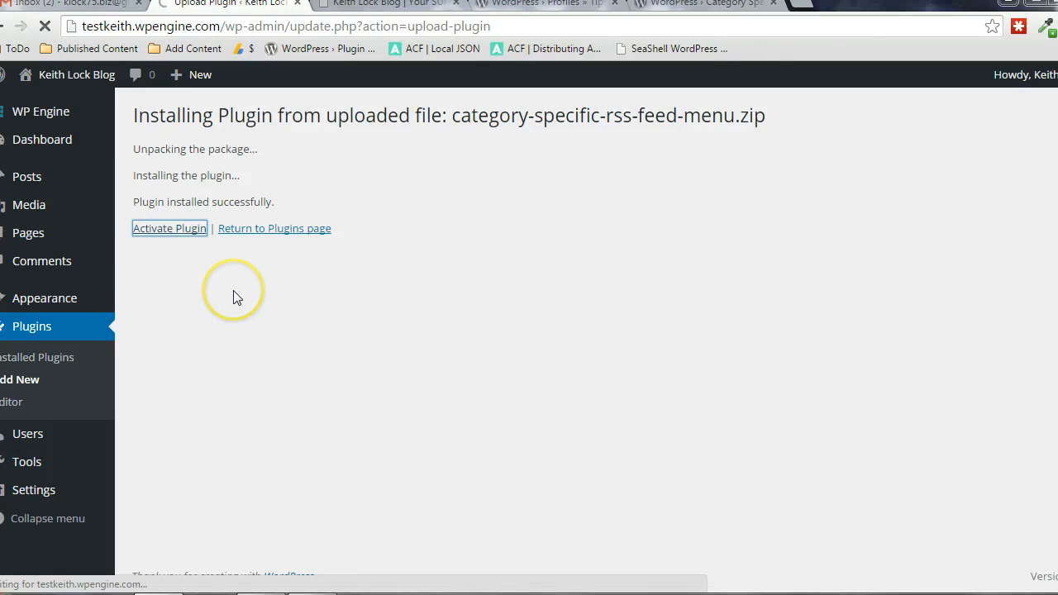
click(169, 228)
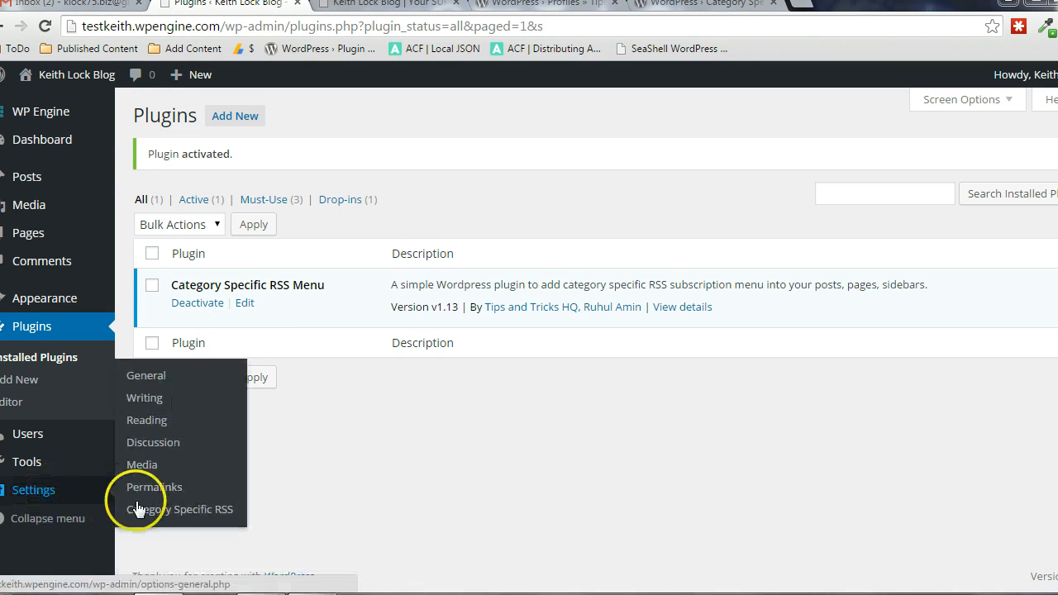
Review the Category Specific RSS settings, including the widget title text.
click(180, 509)
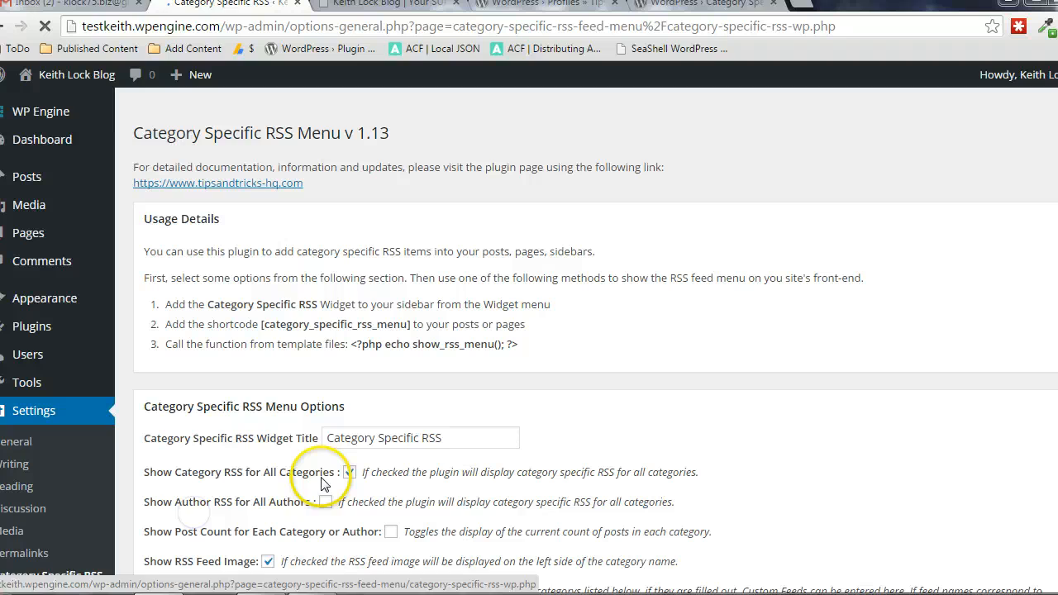
scroll(down, 3)
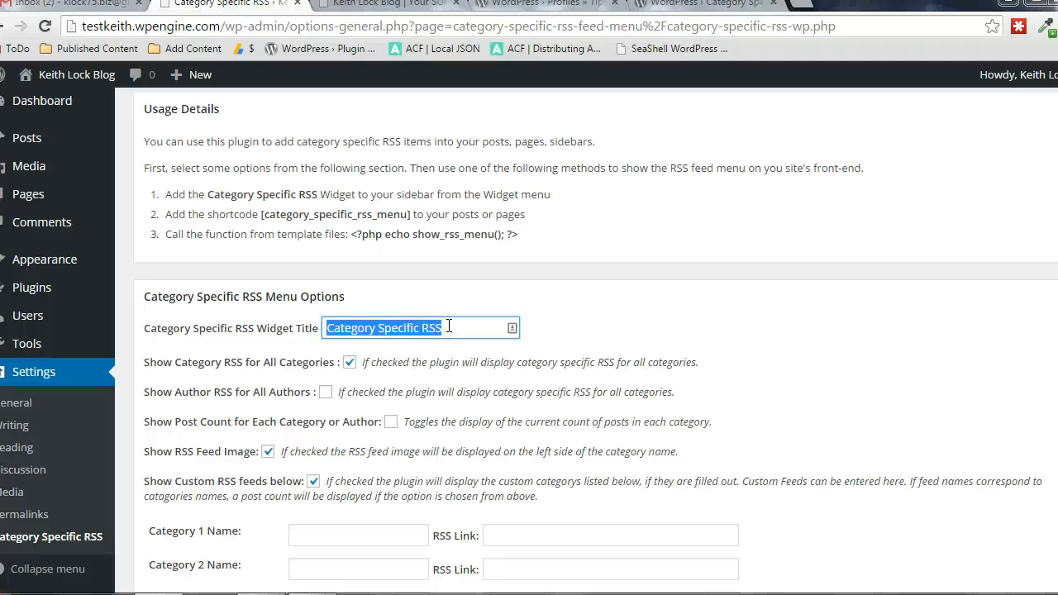
mouse_move(364, 228)
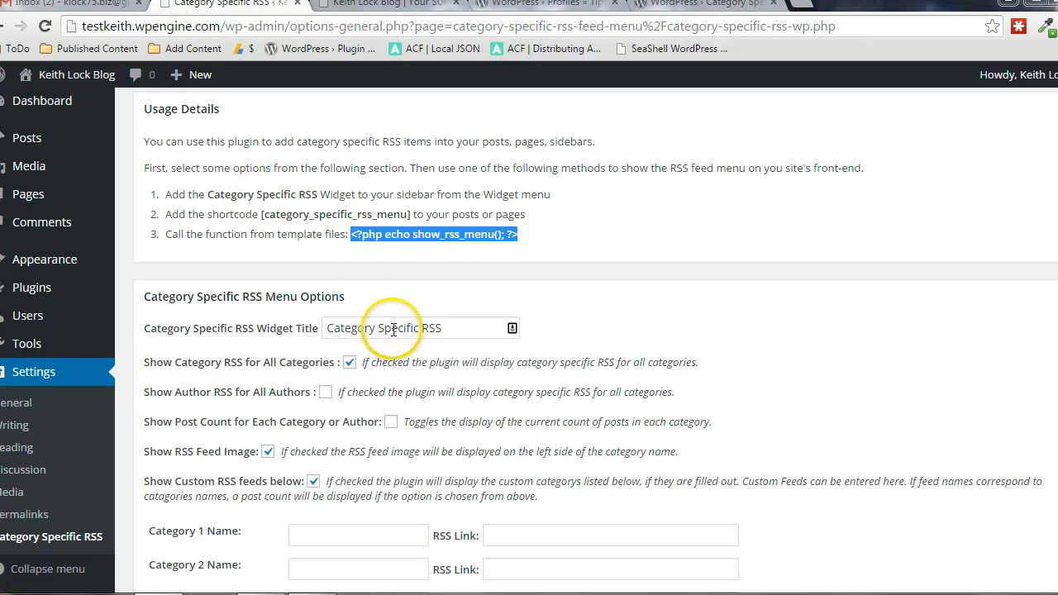
triple_click(420, 328)
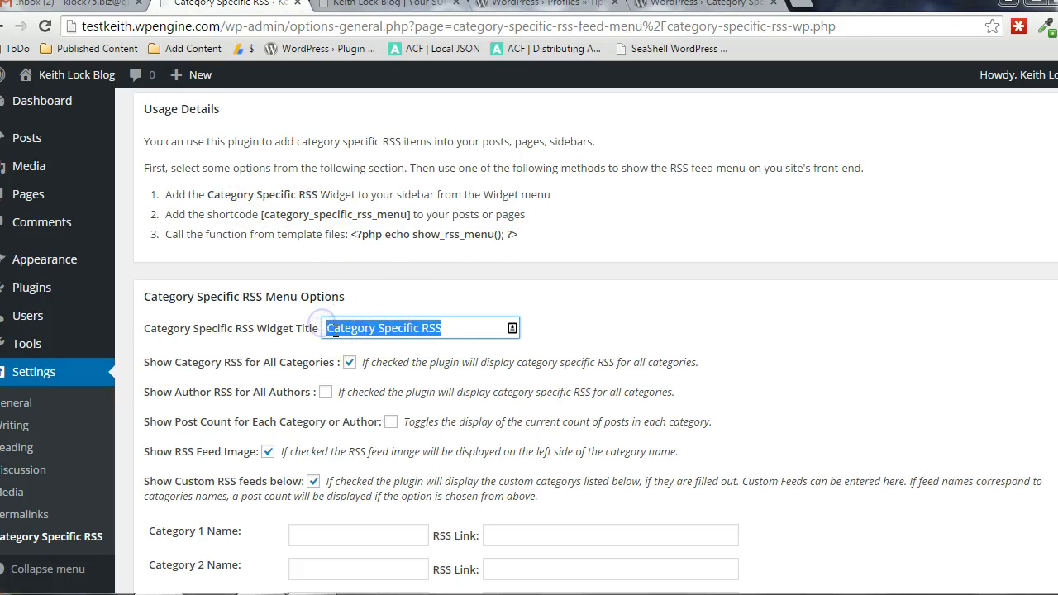
scroll(down, 3)
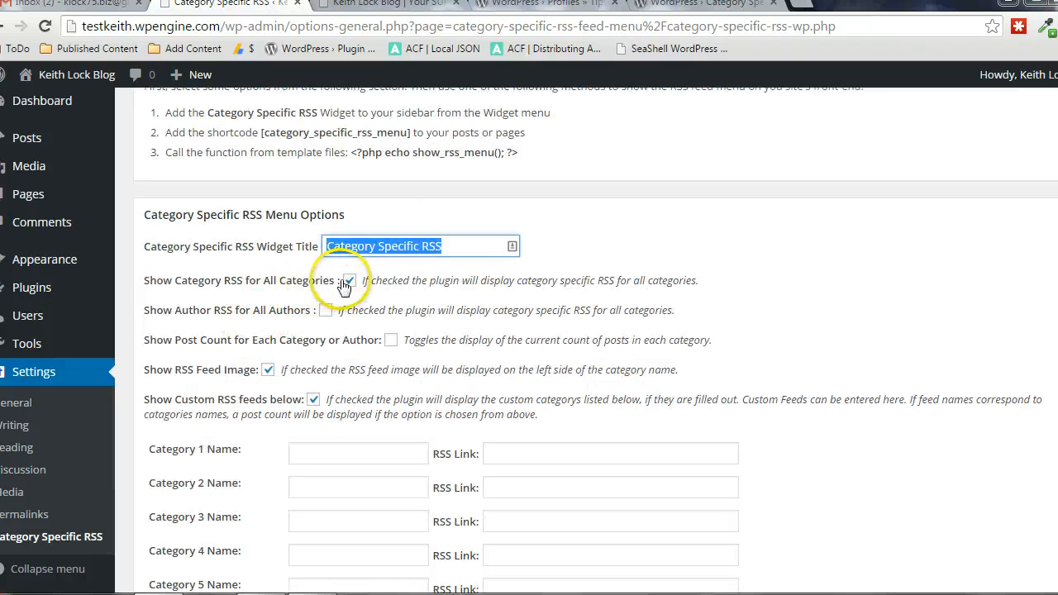
mouse_move(539, 311)
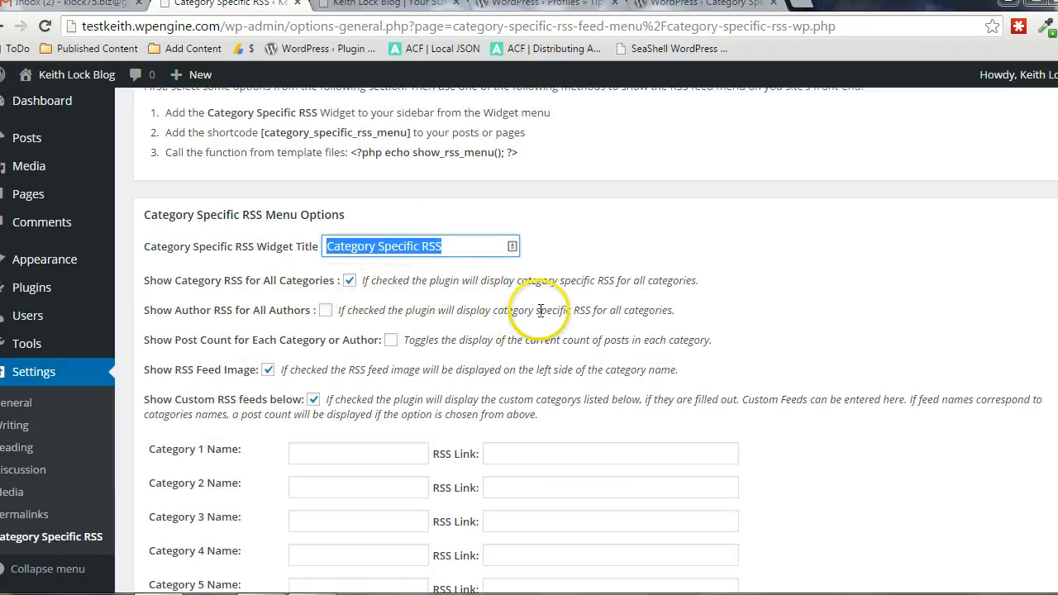
mouse_move(539, 311)
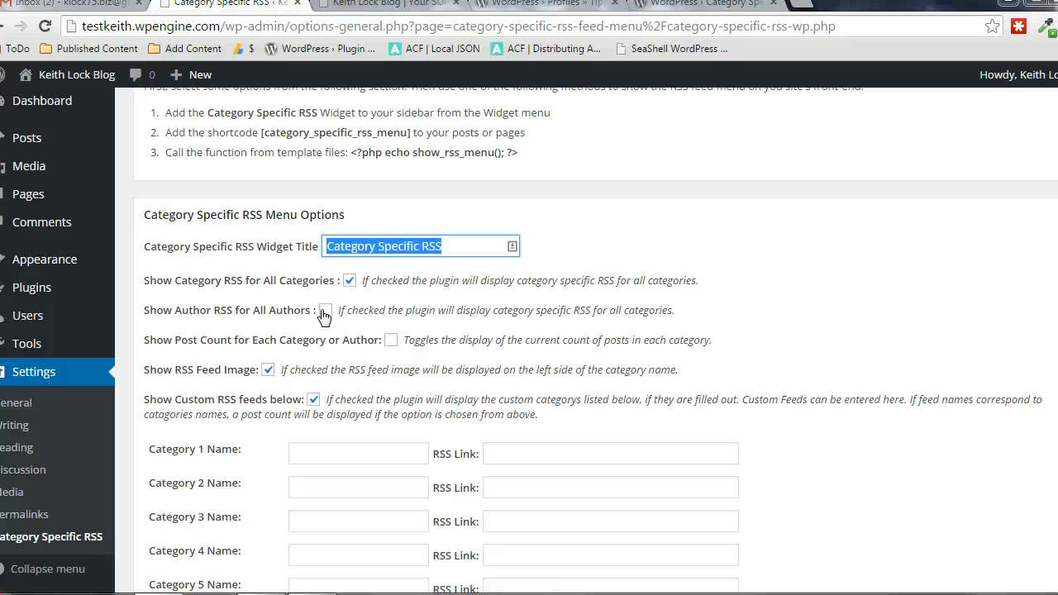
Leave author RSS feeds off after toggling them, then save the plugin options with Update options.
click(325, 311)
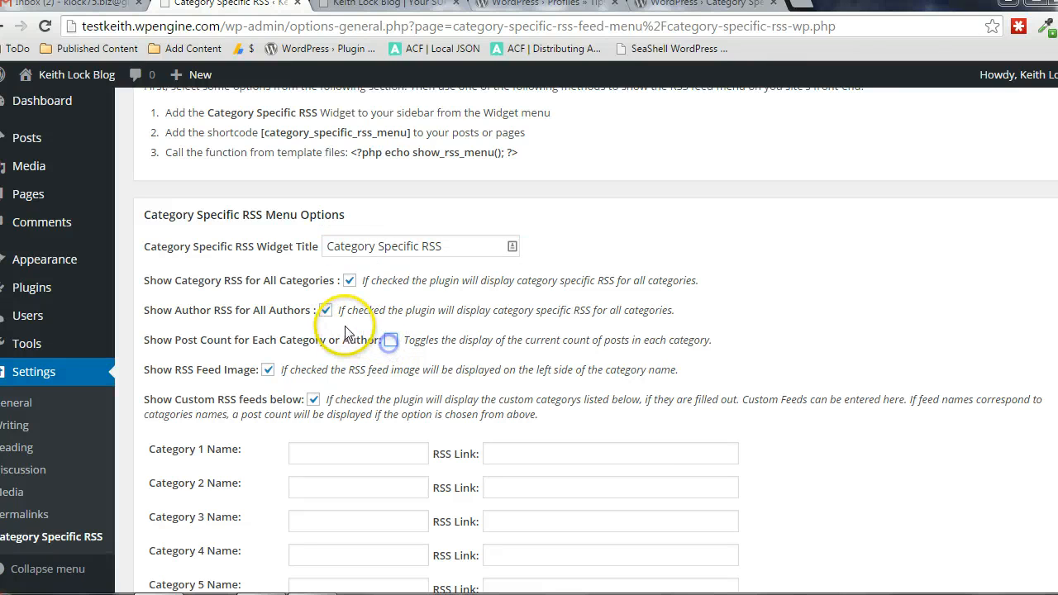
click(325, 309)
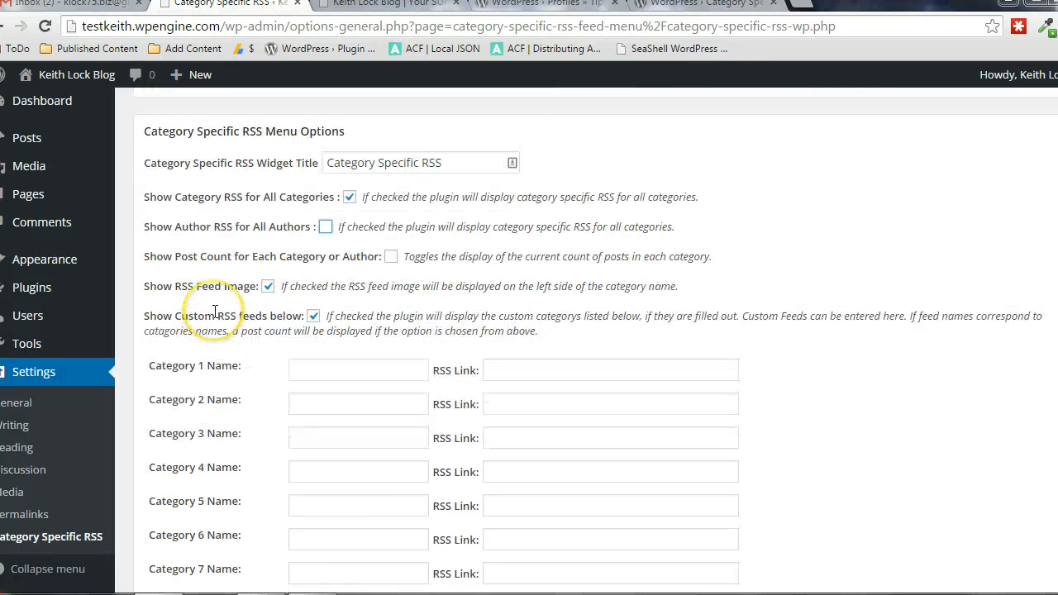
click(357, 342)
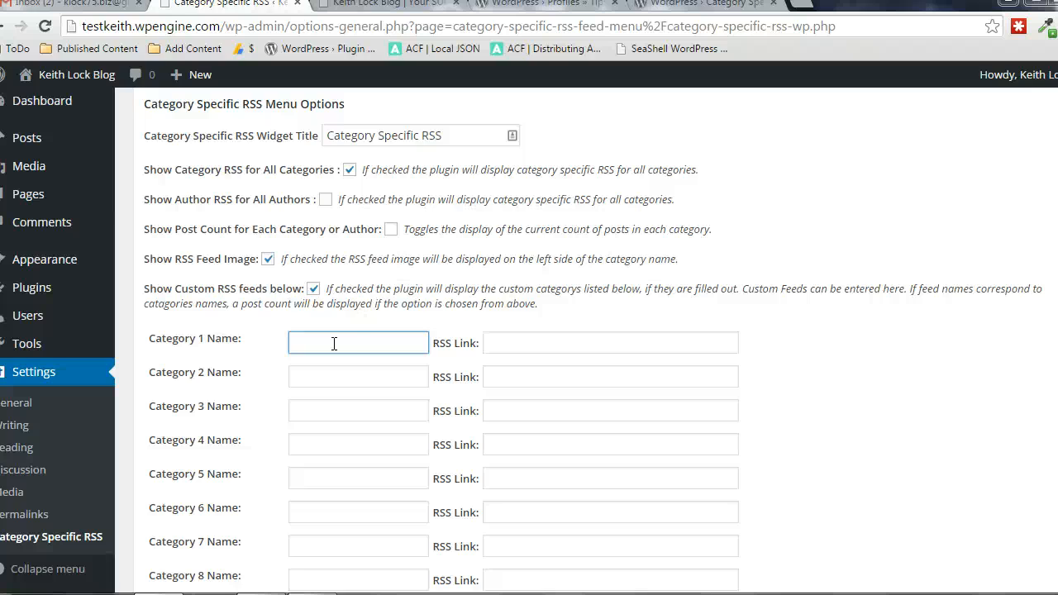
mouse_move(370, 374)
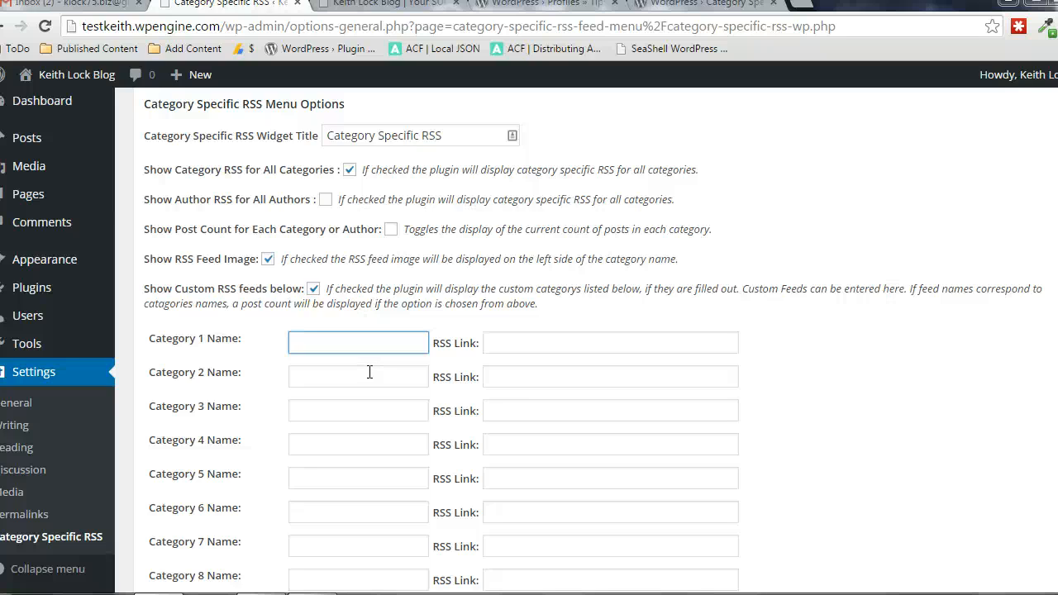
scroll(down, 3)
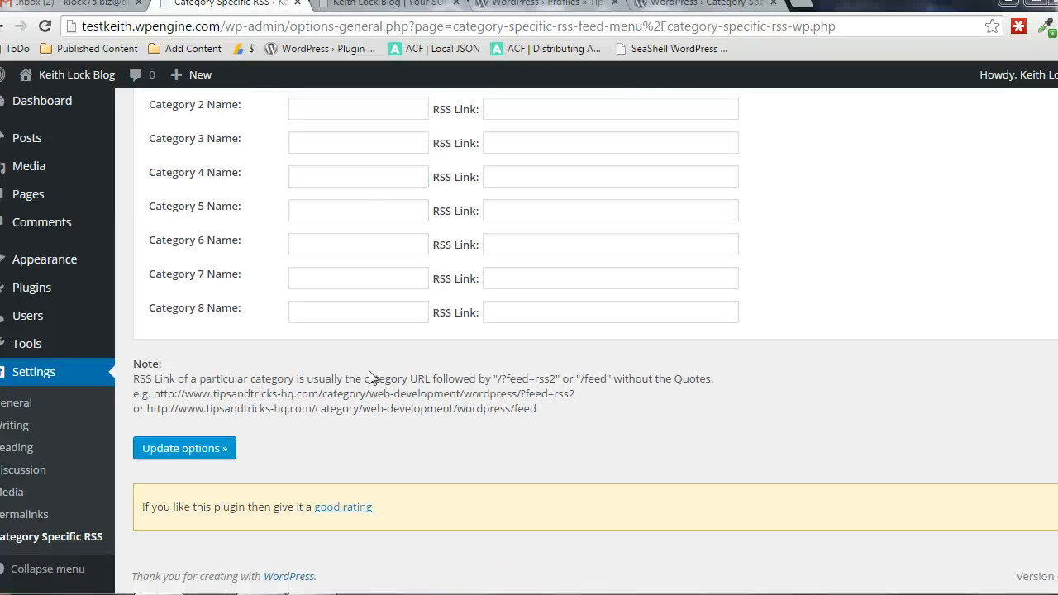
click(184, 447)
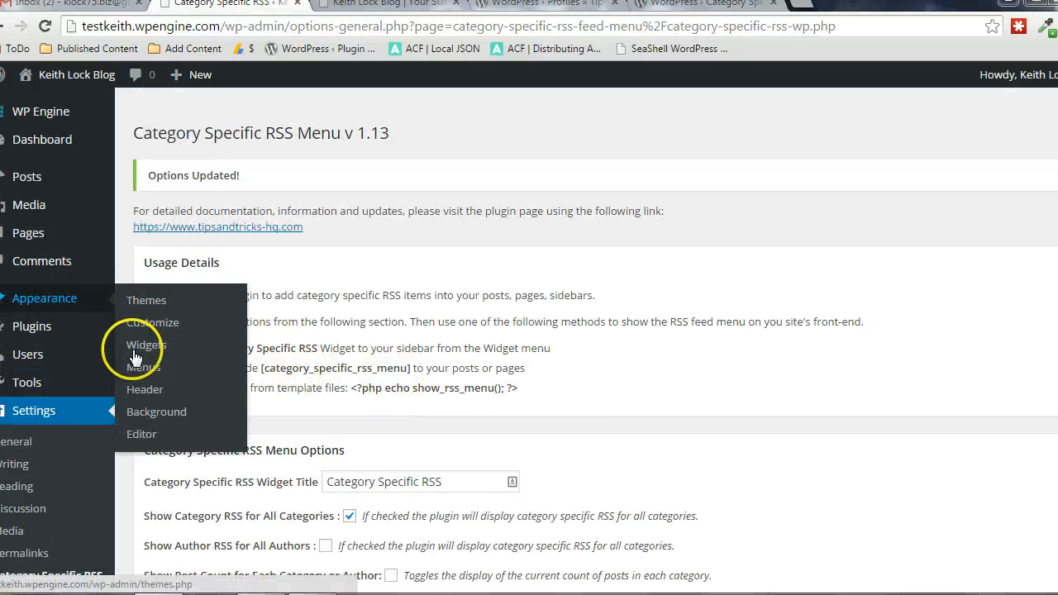
Drag the Category Specific RSS widget into the sidebar Widget Area.
click(145, 346)
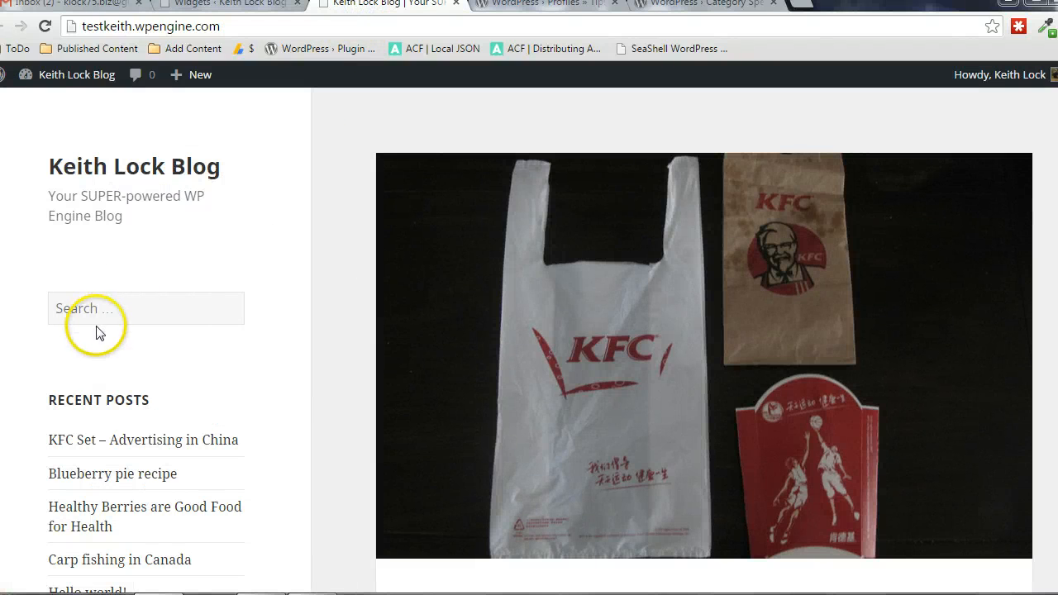
mouse_move(213, 273)
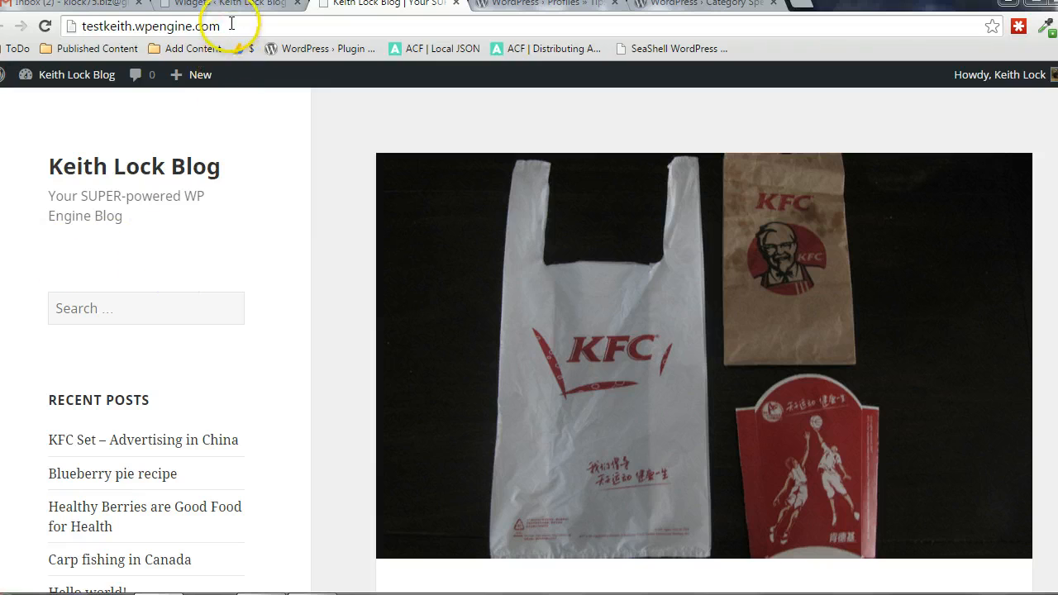
click(229, 3)
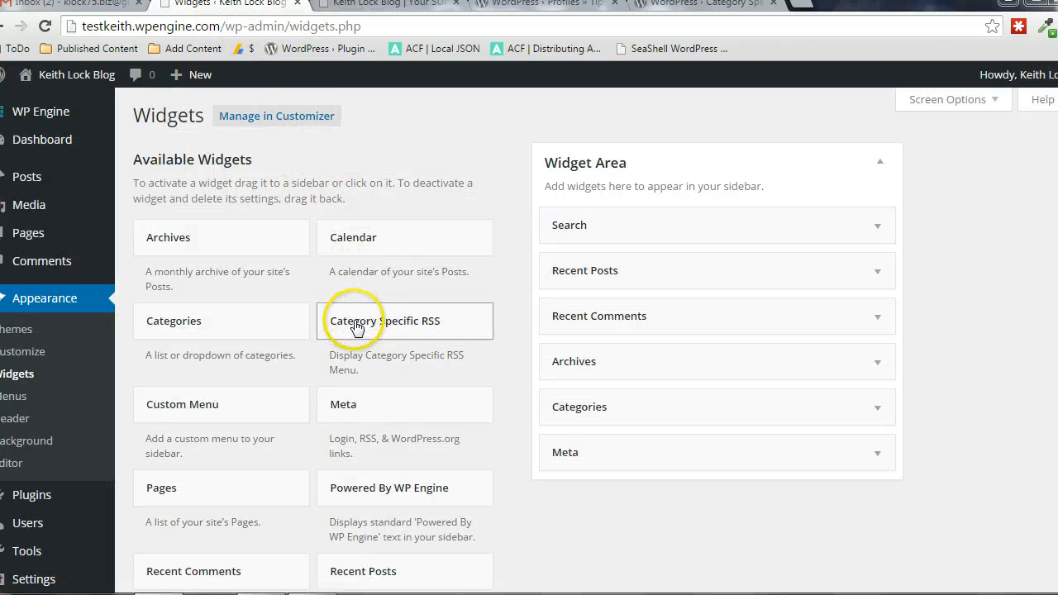
drag(355, 321, 661, 225)
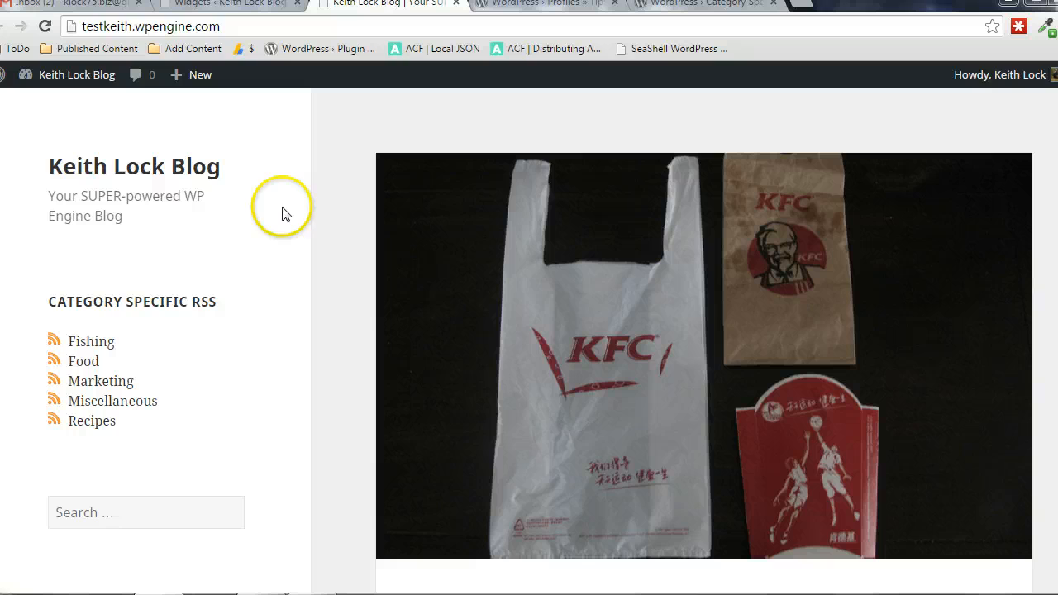
Check the new widget heading on the blog, then return to the plugin settings.
double_click(80, 301)
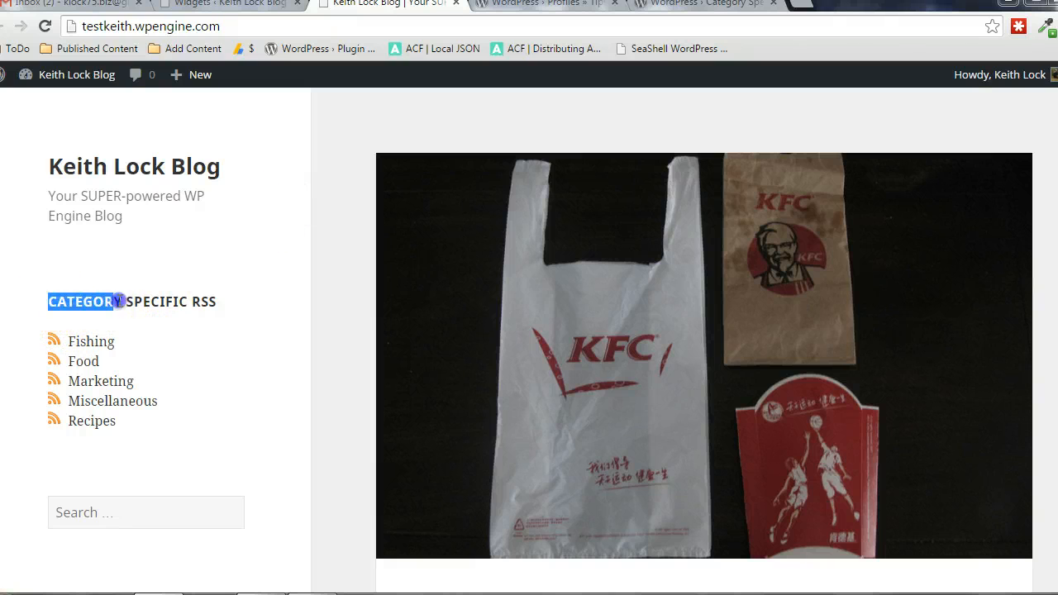
click(231, 5)
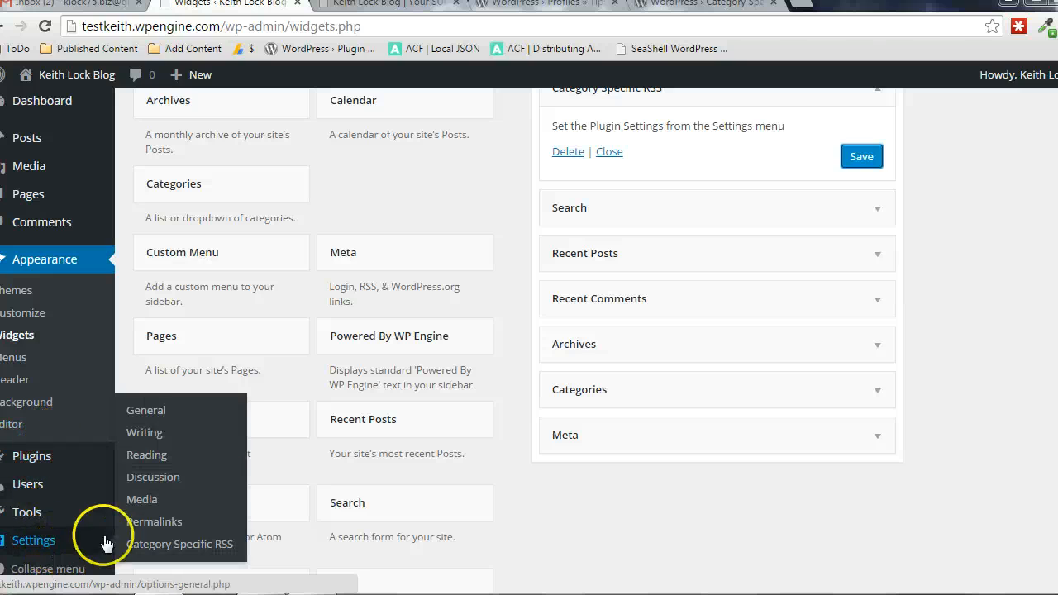
click(182, 544)
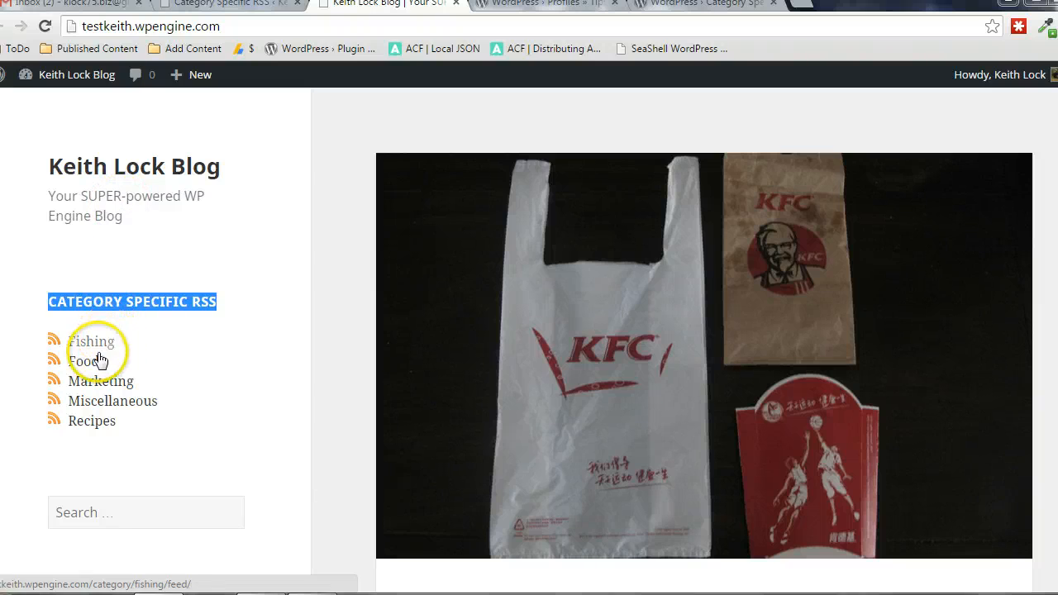
mouse_move(229, 387)
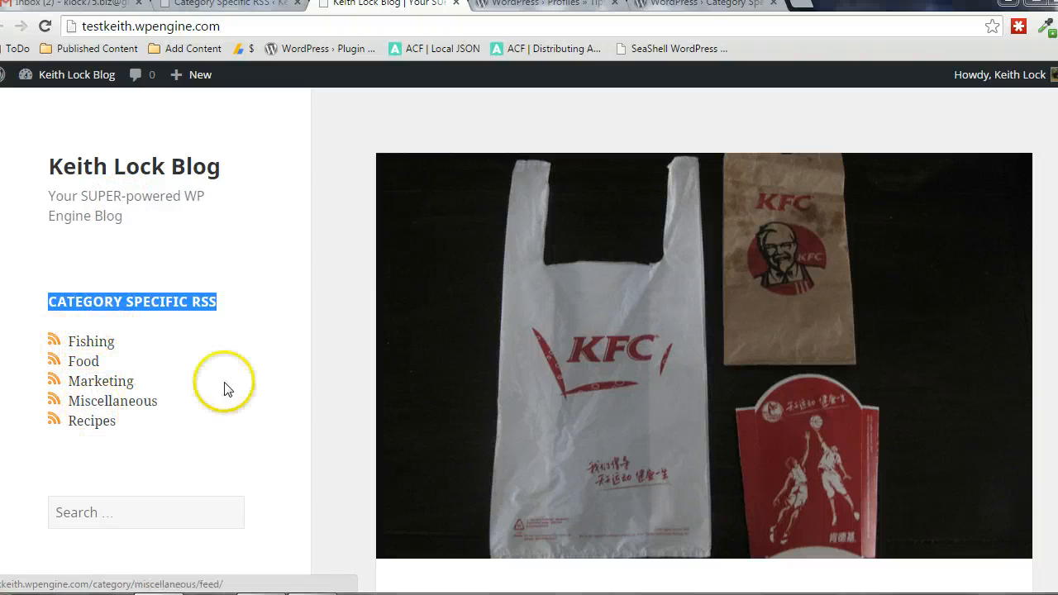